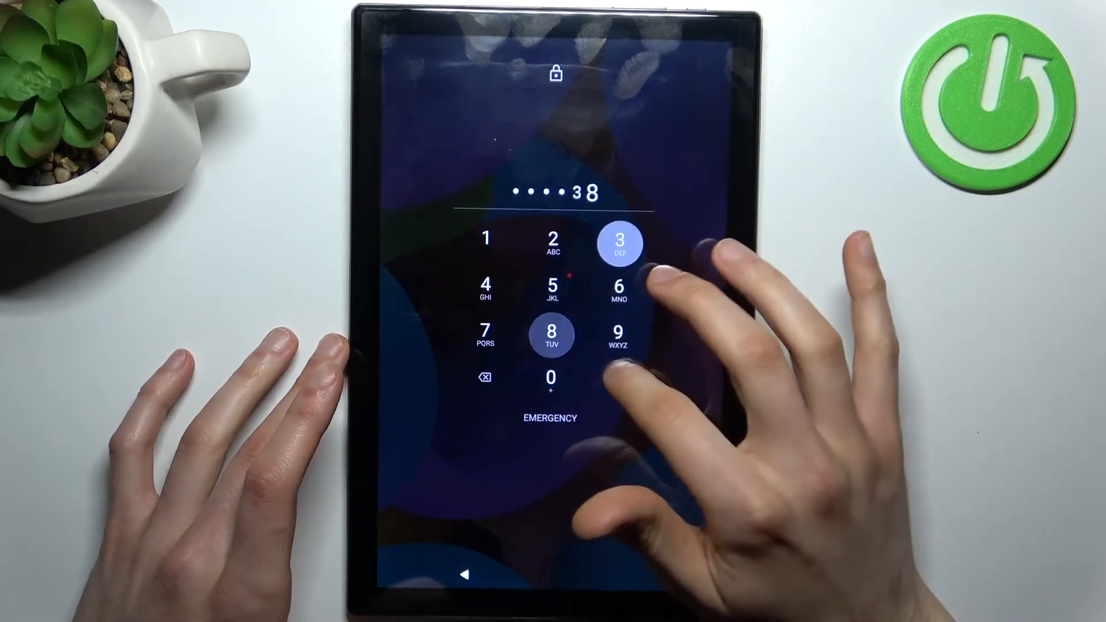
# - Submit two guessed PINs on the lock screen and get Wrong PIN both times
pyautogui.click(619, 382)
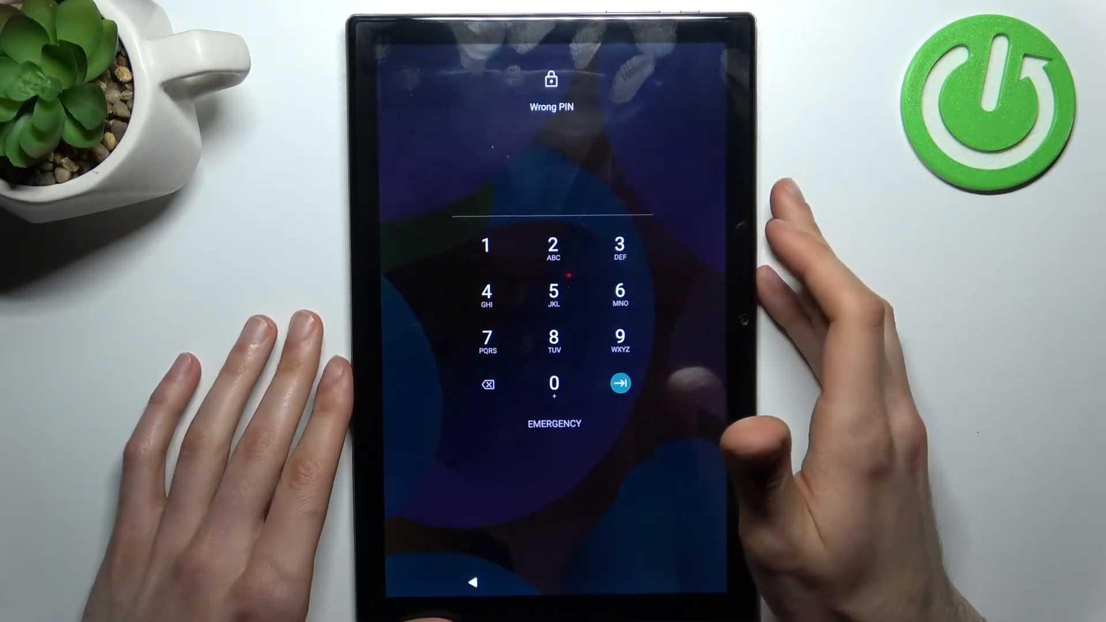
pyautogui.click(553, 294)
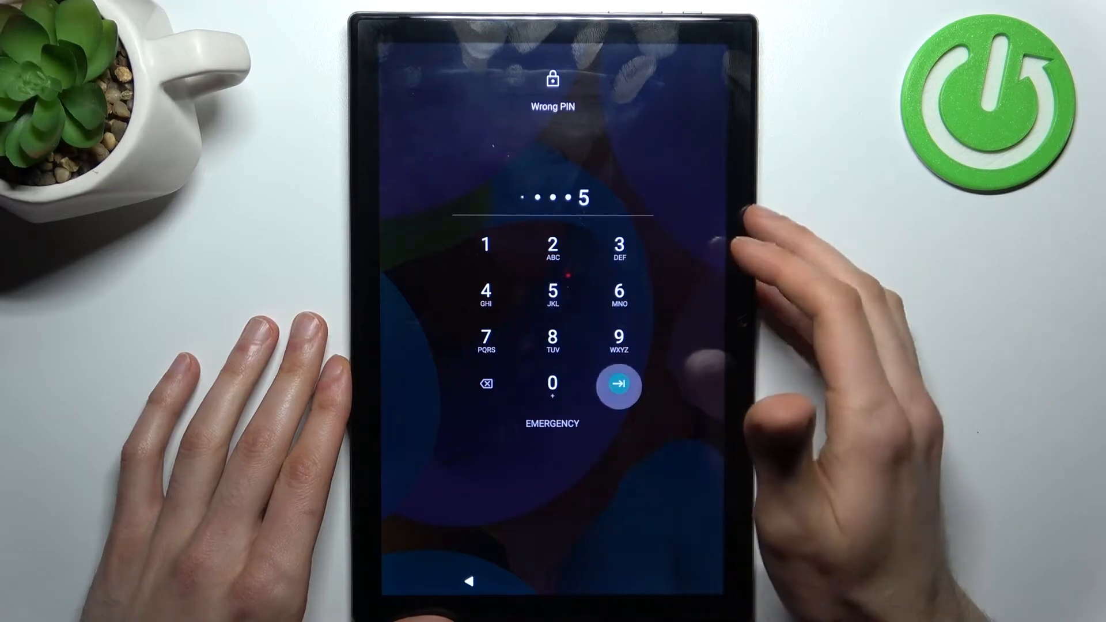
pyautogui.click(617, 385)
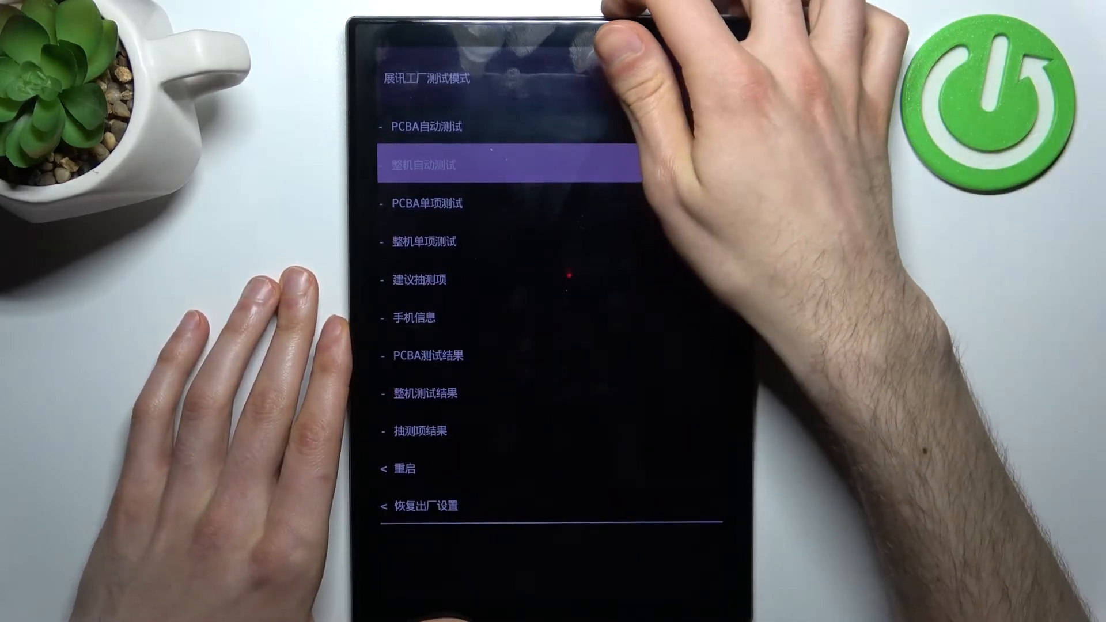
# - Move to the last menu entry 恢复出厂设置 and select it to start the factory reset
pyautogui.click(423, 392)
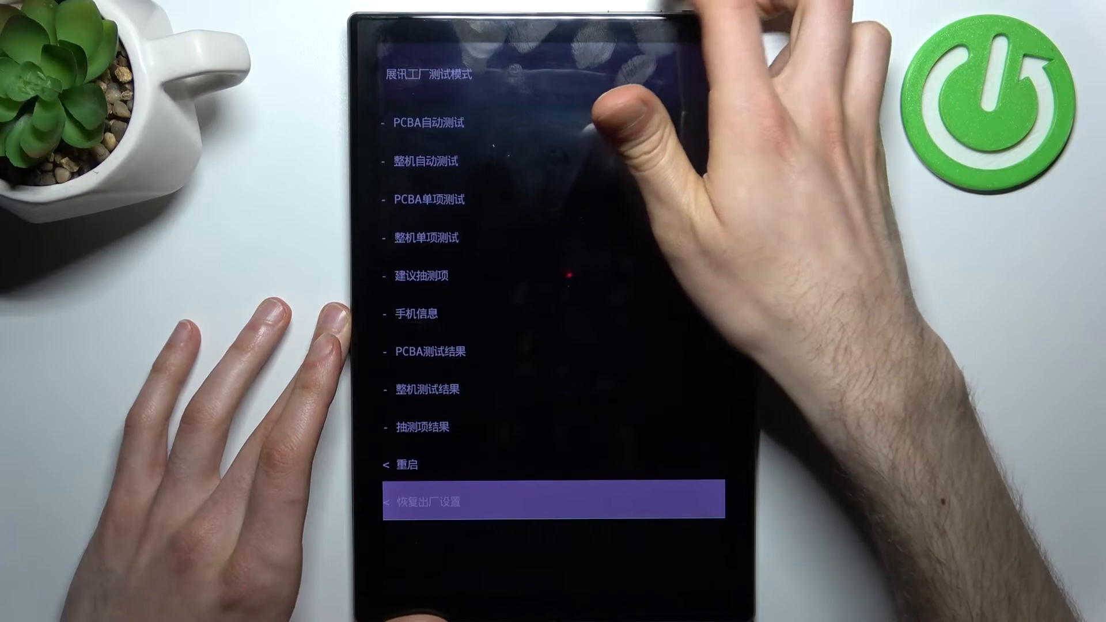
pyautogui.click(550, 501)
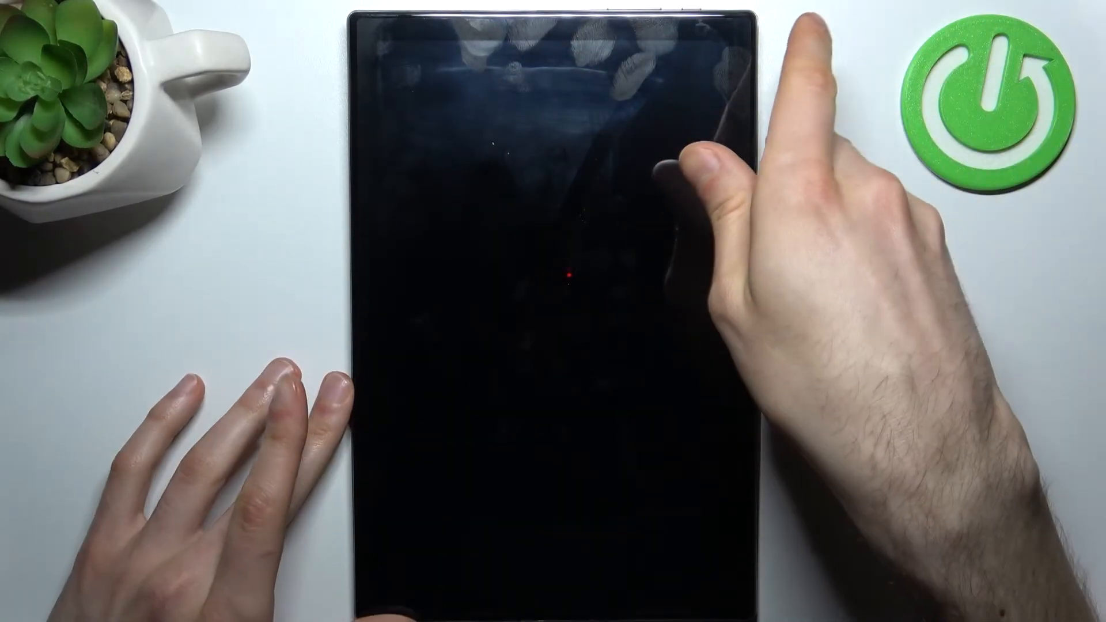